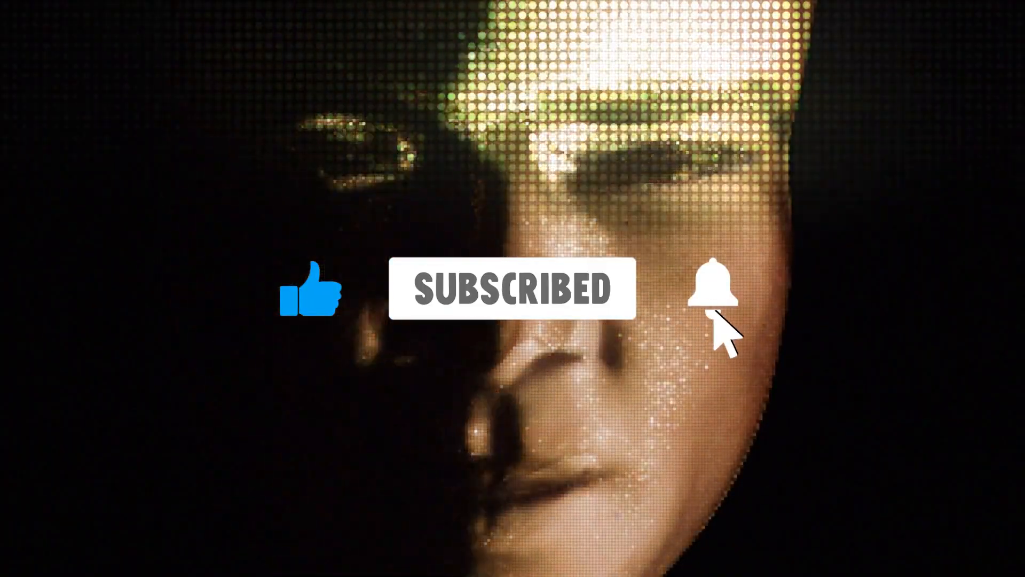
{"action": "left_click", "coordinate": [718, 287]}
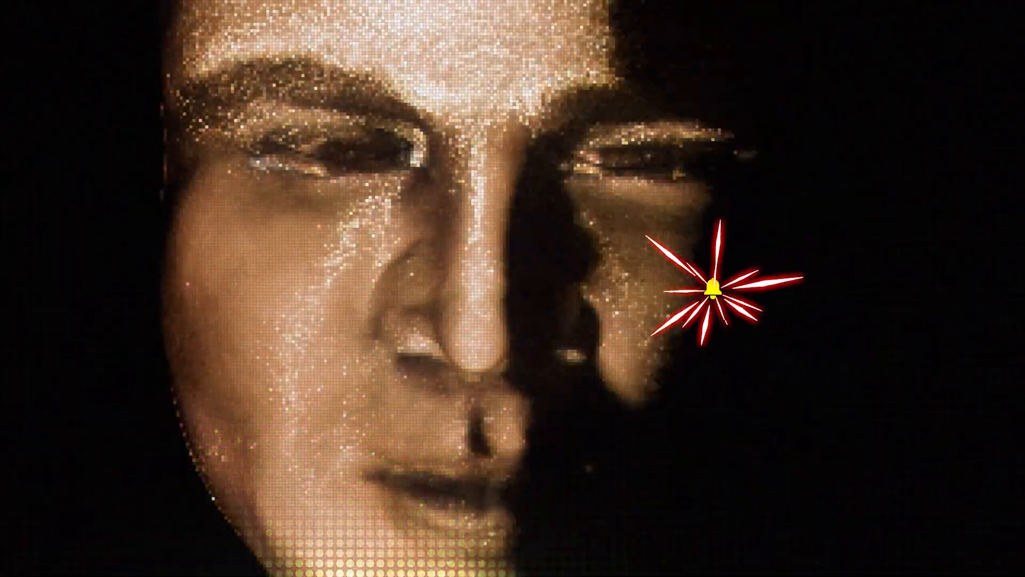